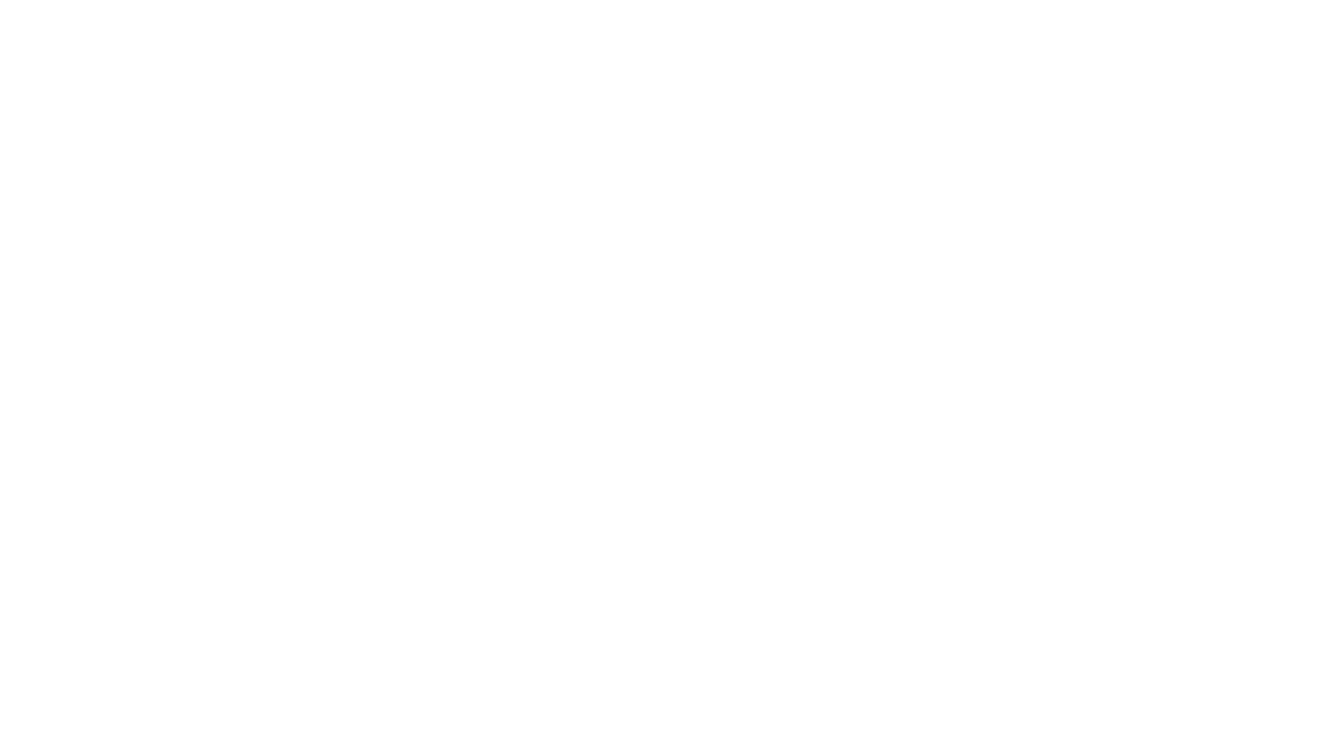
Step: Handwrite and underline 'Hardware Advancements' with three arrowed points, then begin the OS heading with 'Updates'
left_click_drag(89, 108, 135, 101)
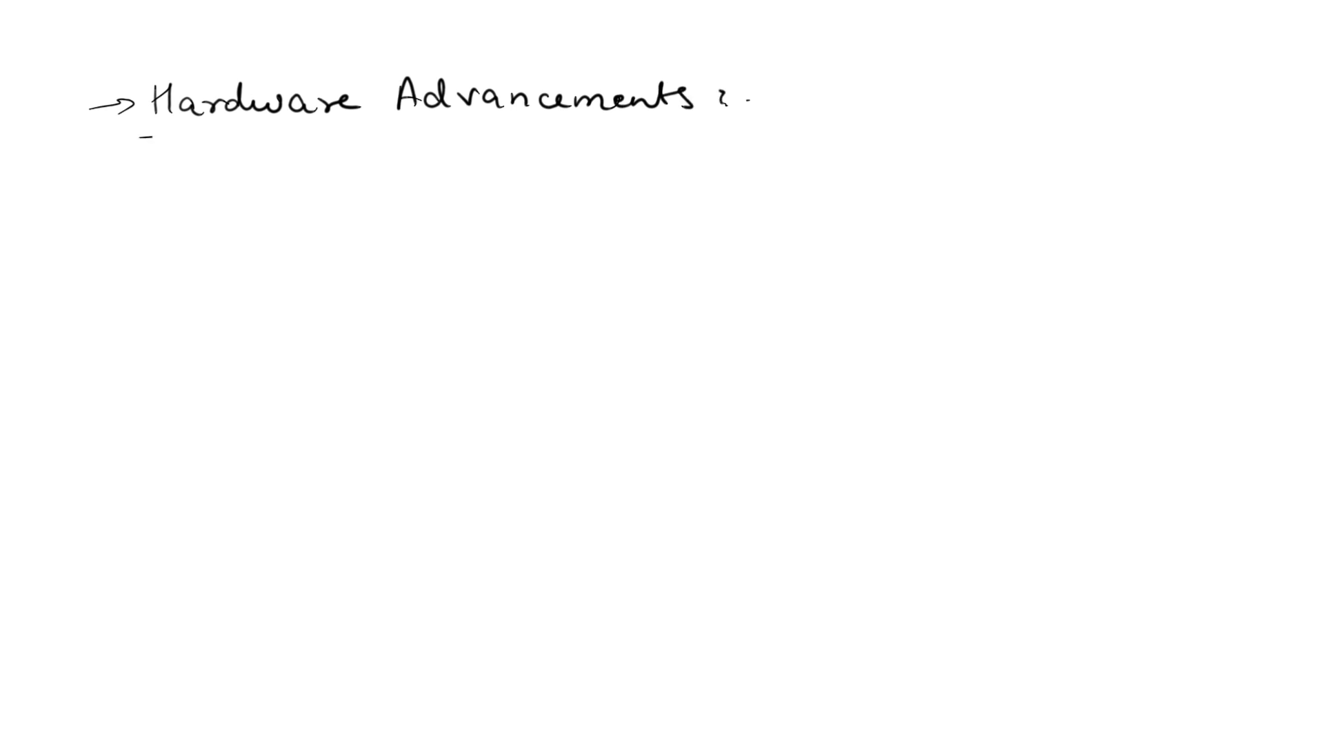
left_click_drag(143, 131, 726, 109)
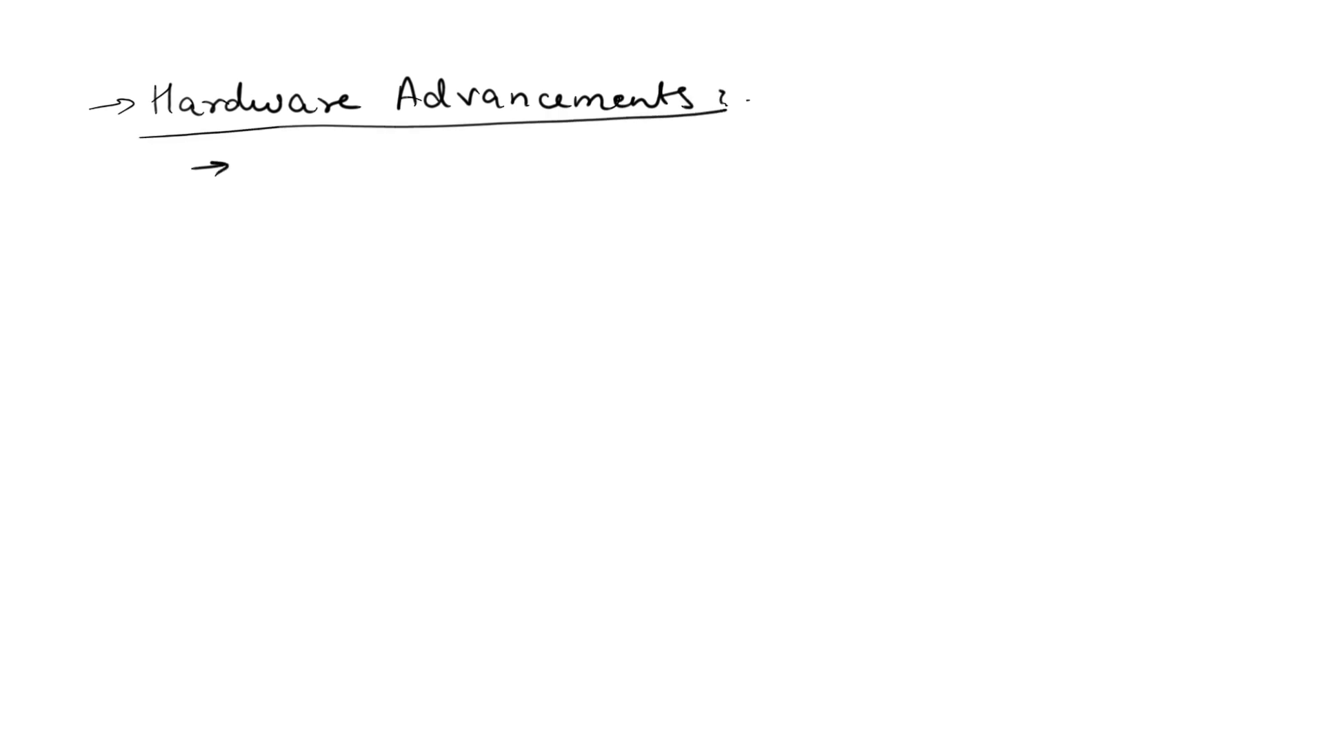
type("Performance optim")
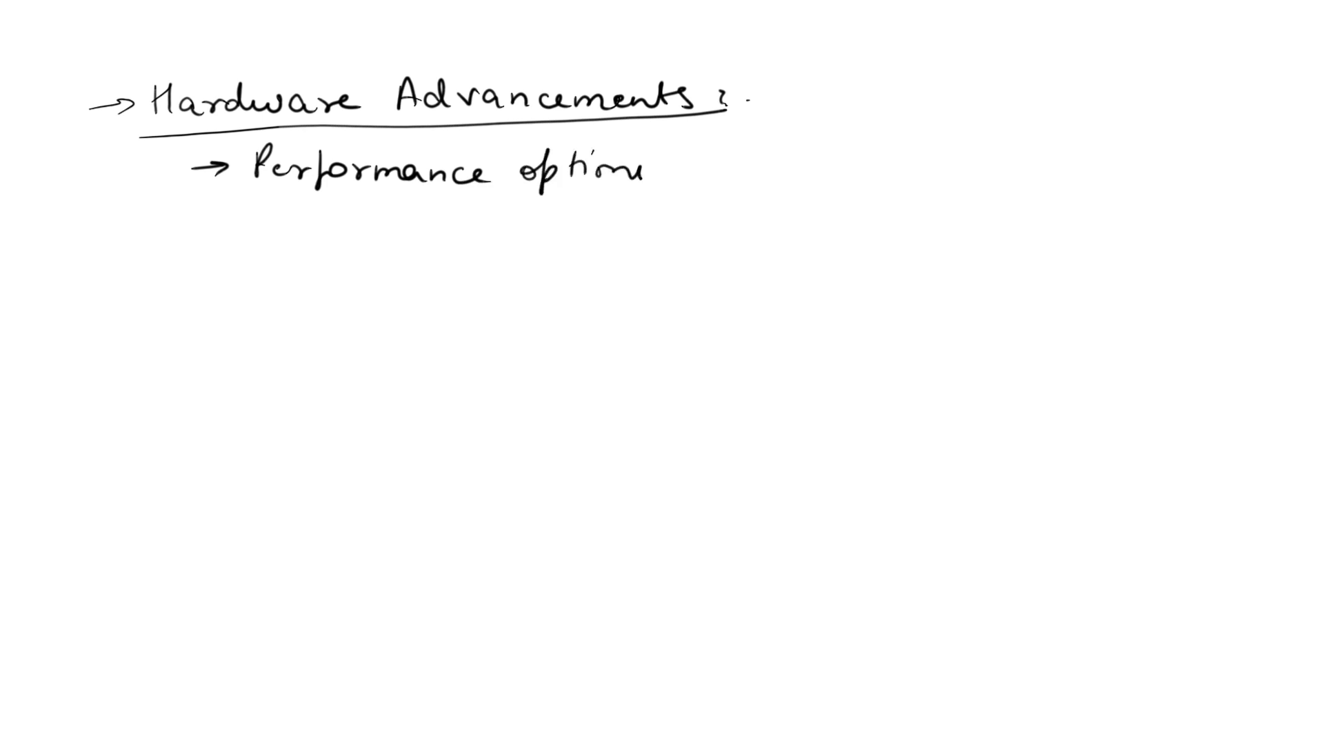
type("sation")
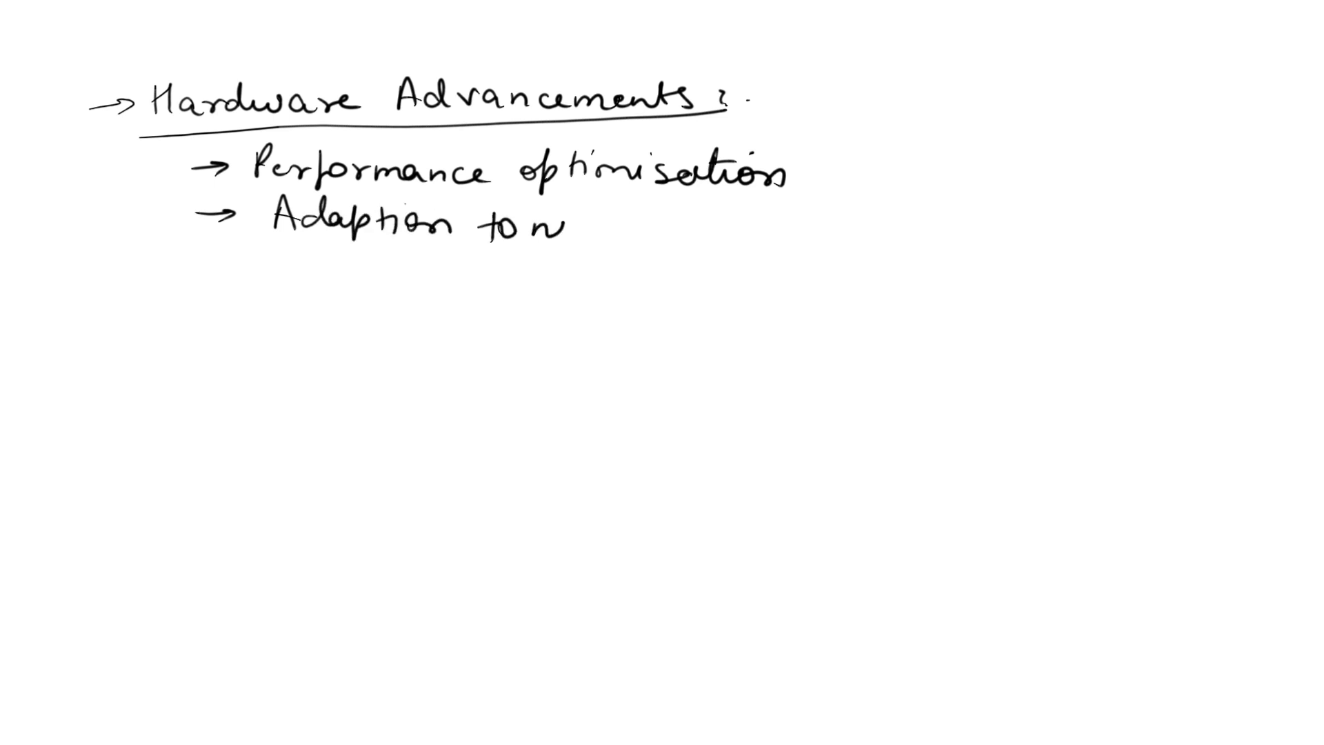
type("ew instructions")
type("Efficien")
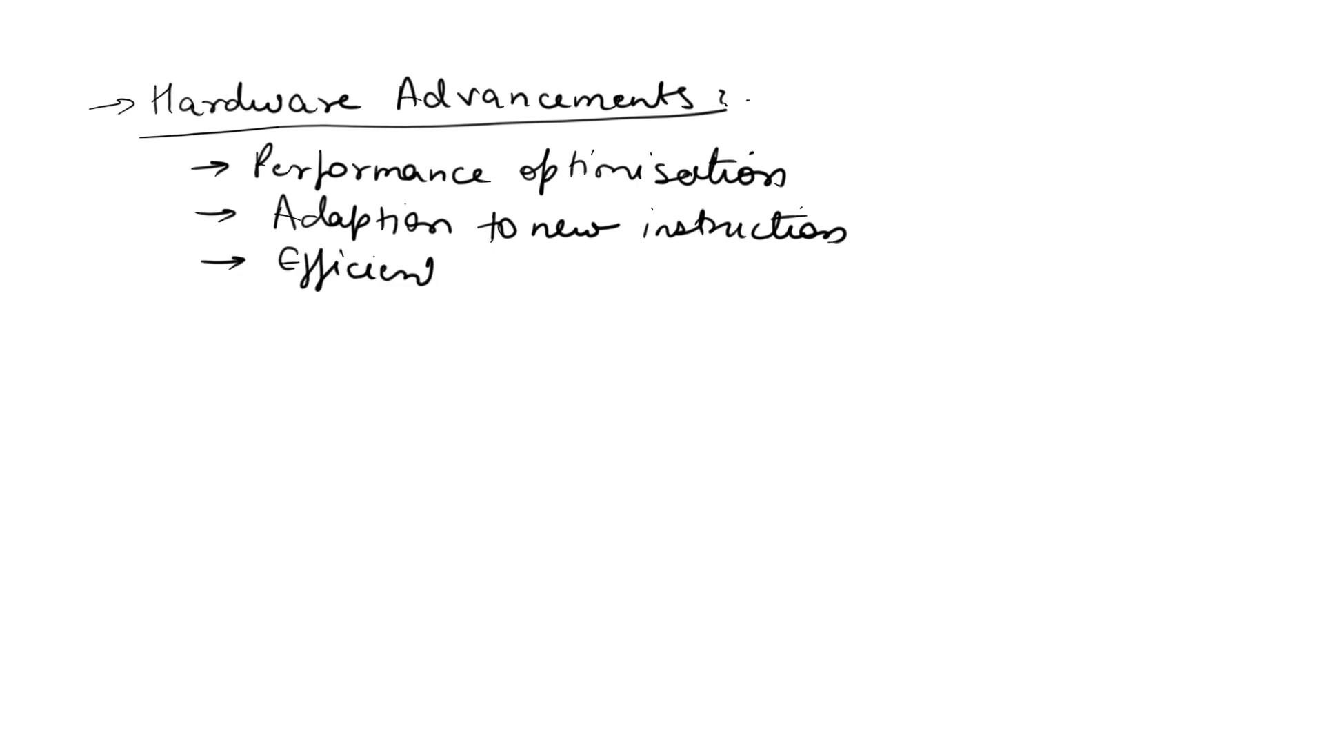
type("resource utilisation")
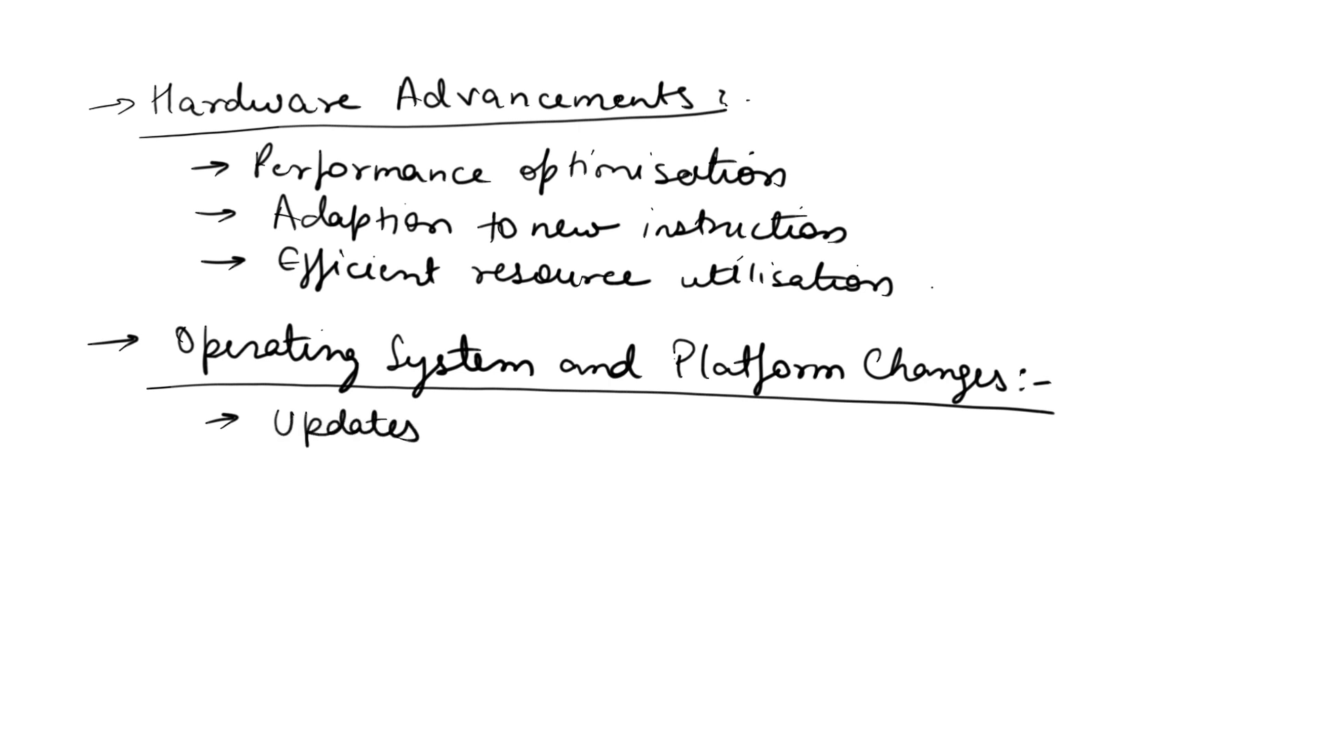
Step: Complete 'Updates to accomodate', add the security measures point, and underline a 'User Expectations' heading
type("to accomodate")
type("Incorporation")
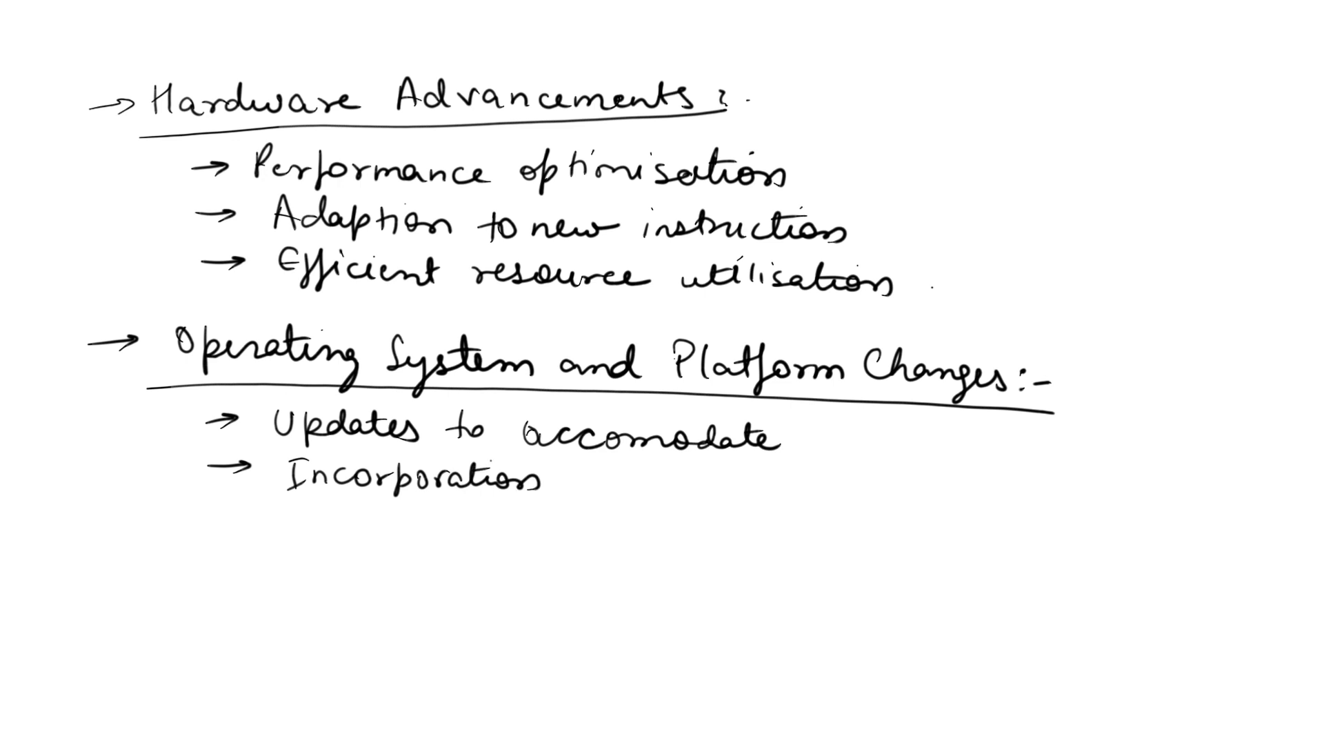
type("of the lar")
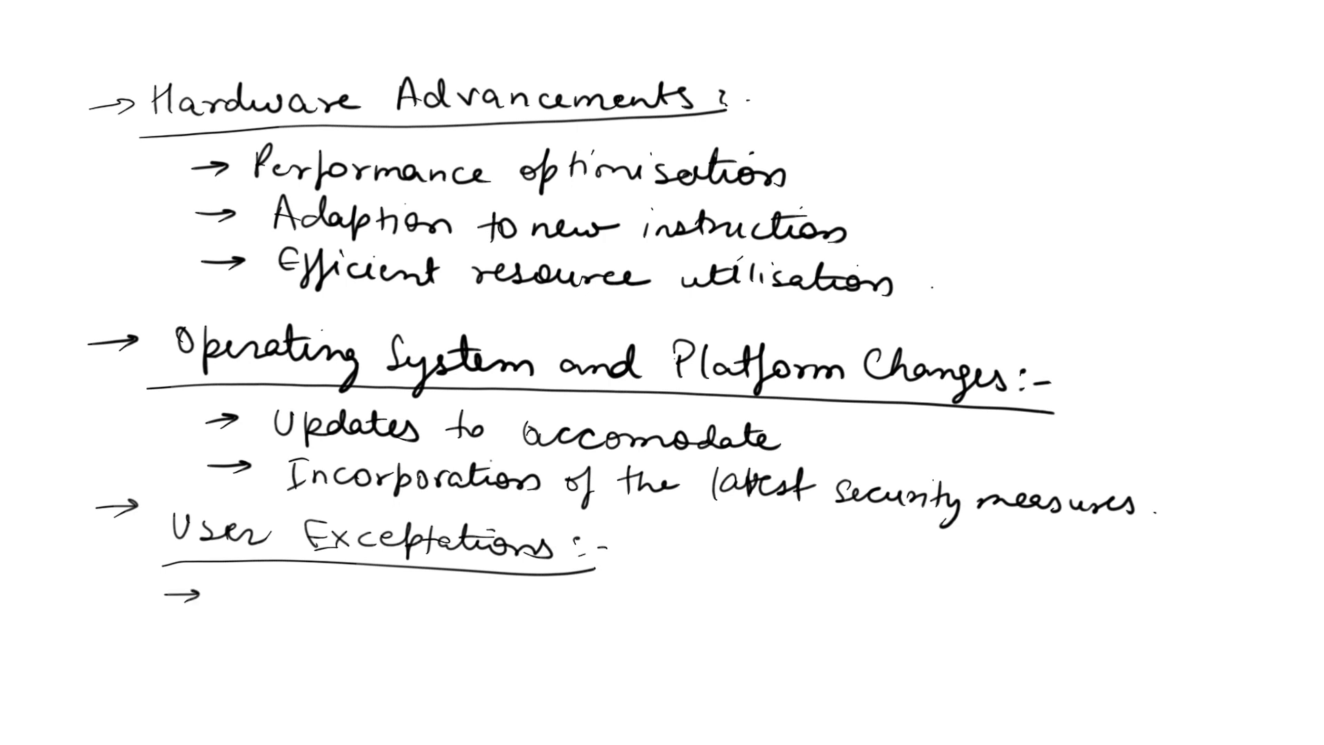
Step: On a new blank page, handwrite and underline 'External Dependencies:-' and begin its first arrowed point
type("Updal")
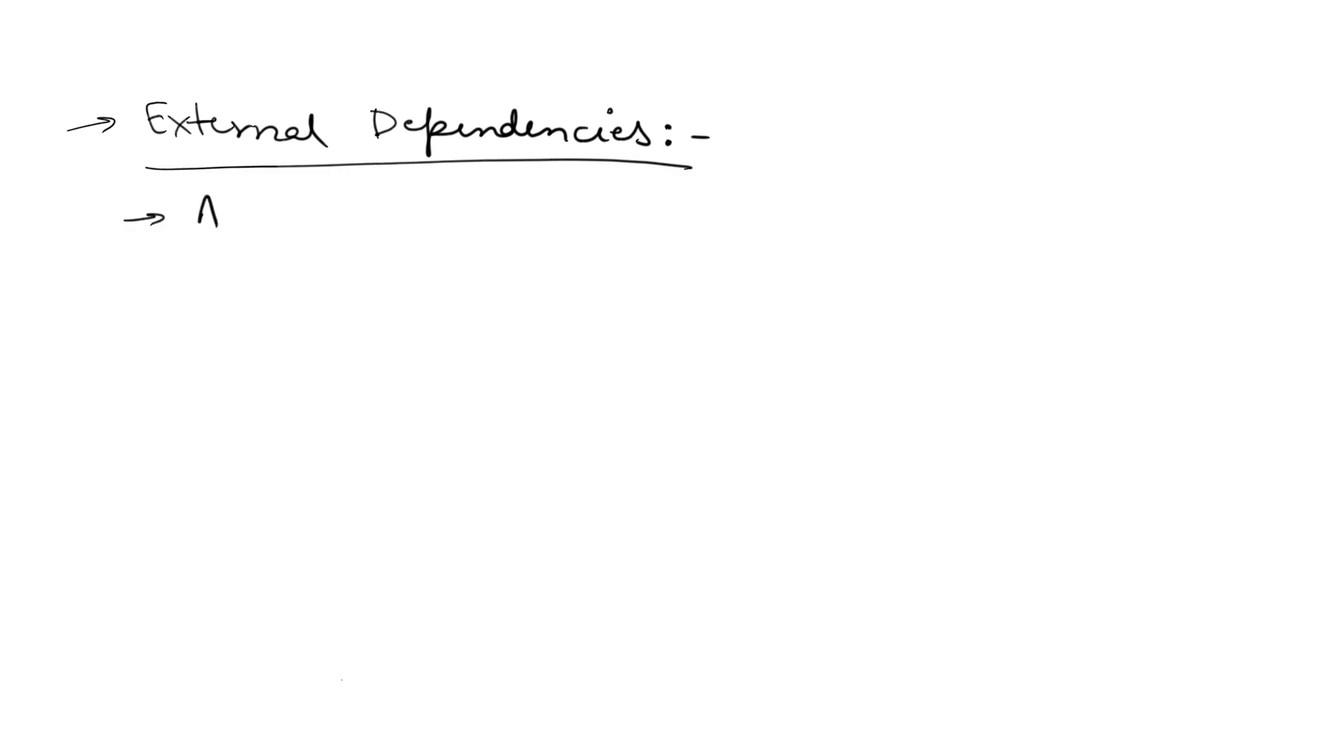
Step: Handwrite arrowed points 'Adapting to changes' and 'Modifying Software' under External Dependencies
type("Adapting to")
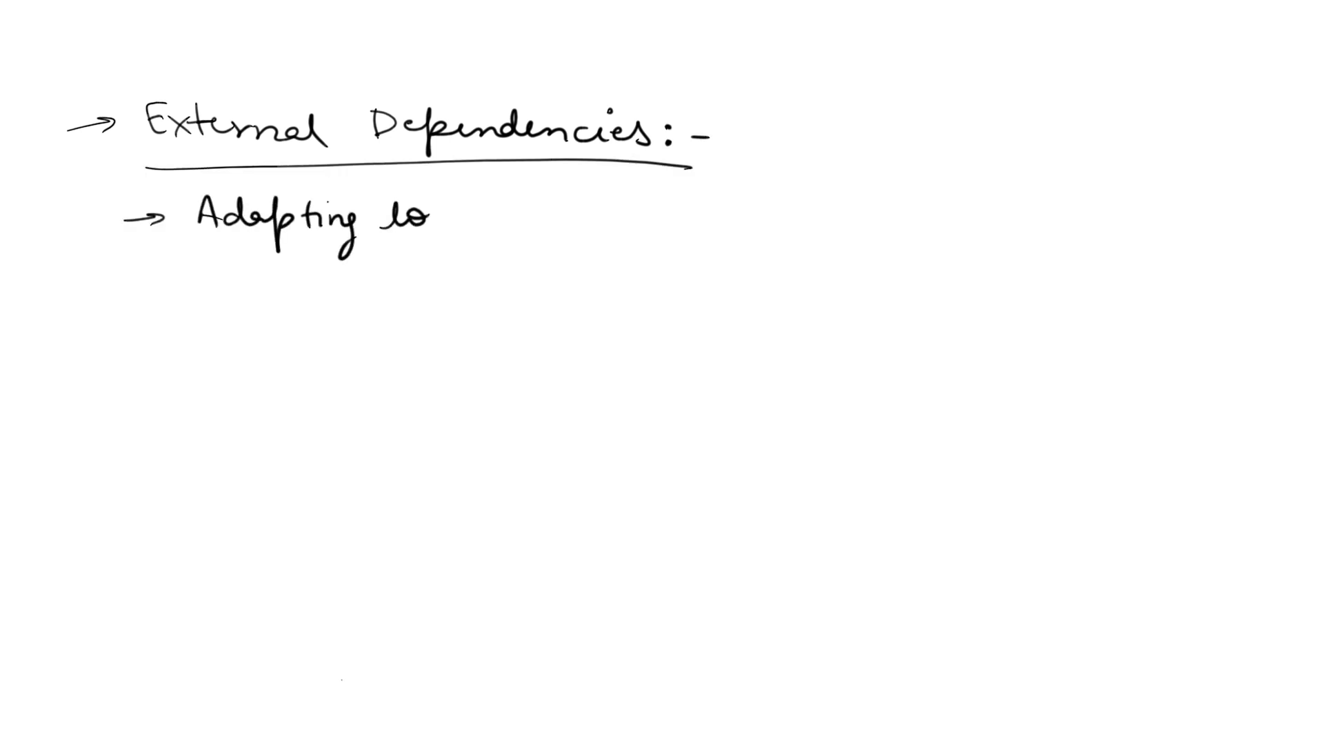
type("changes")
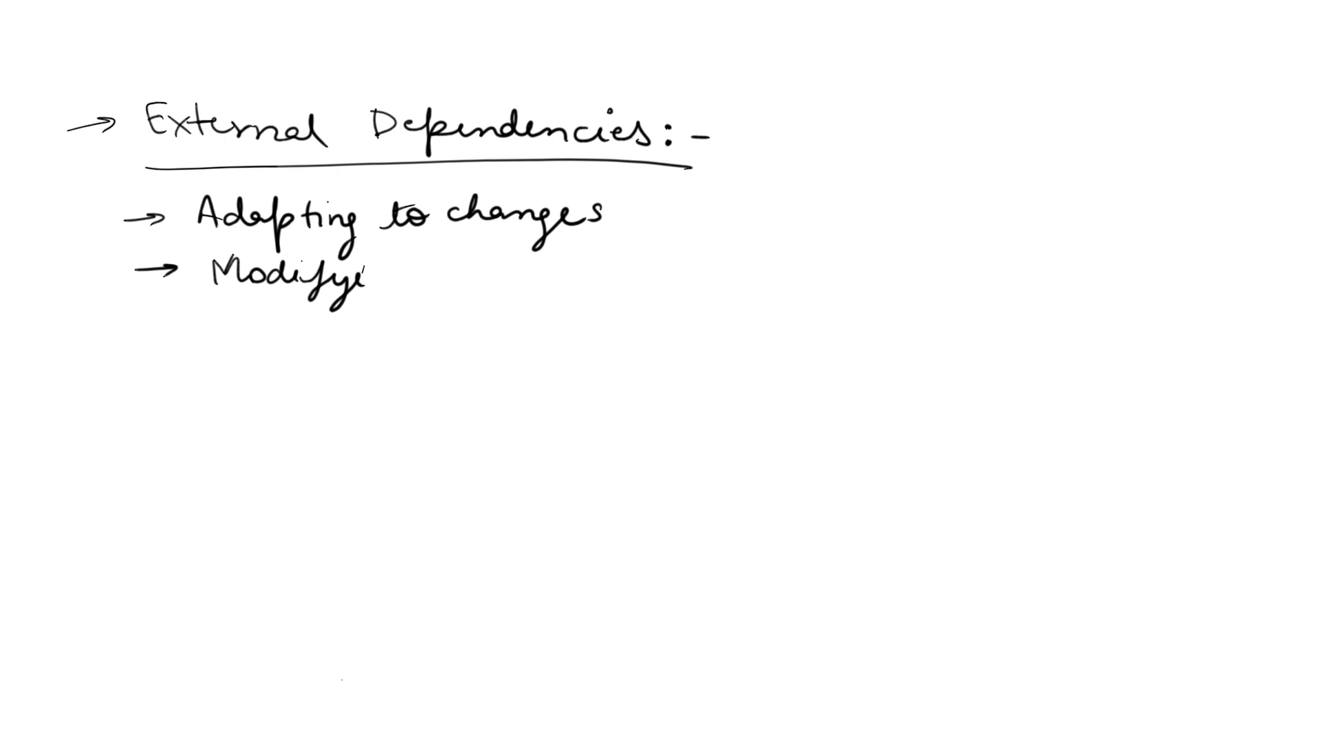
type("ing")
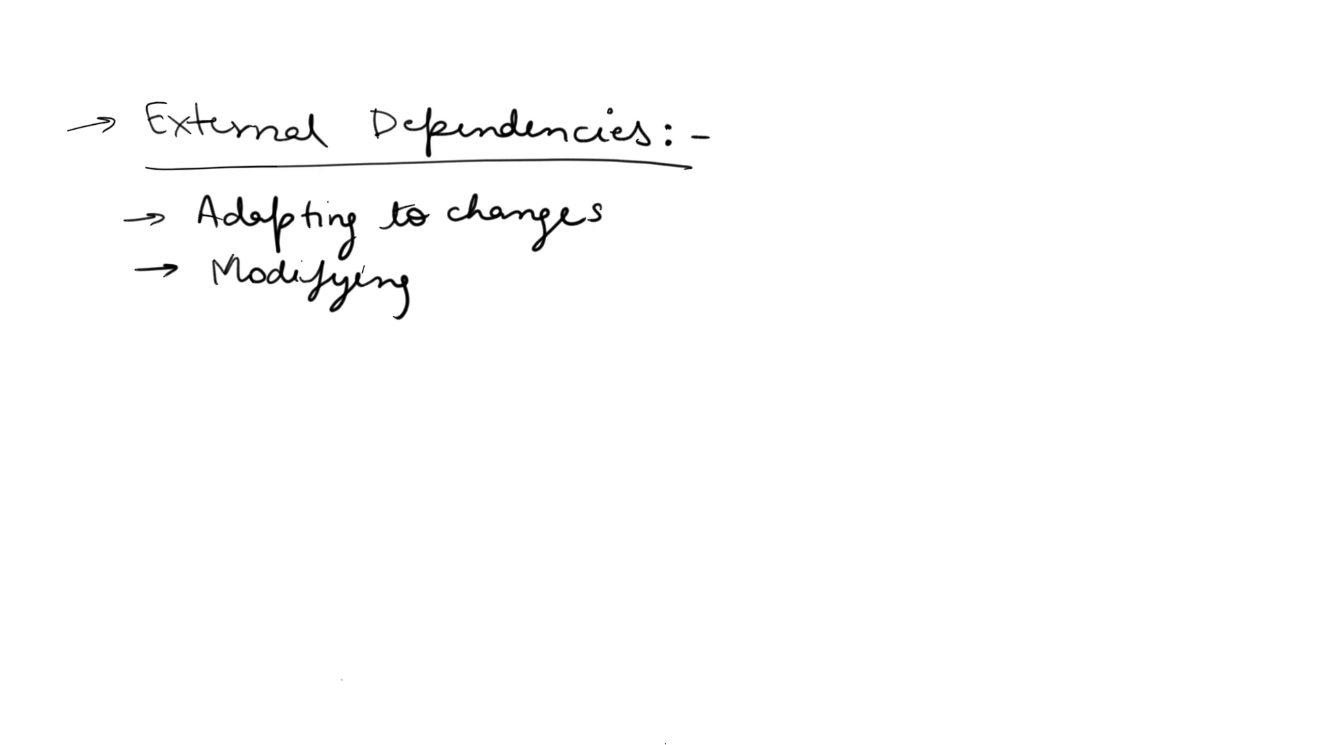
type("Software")
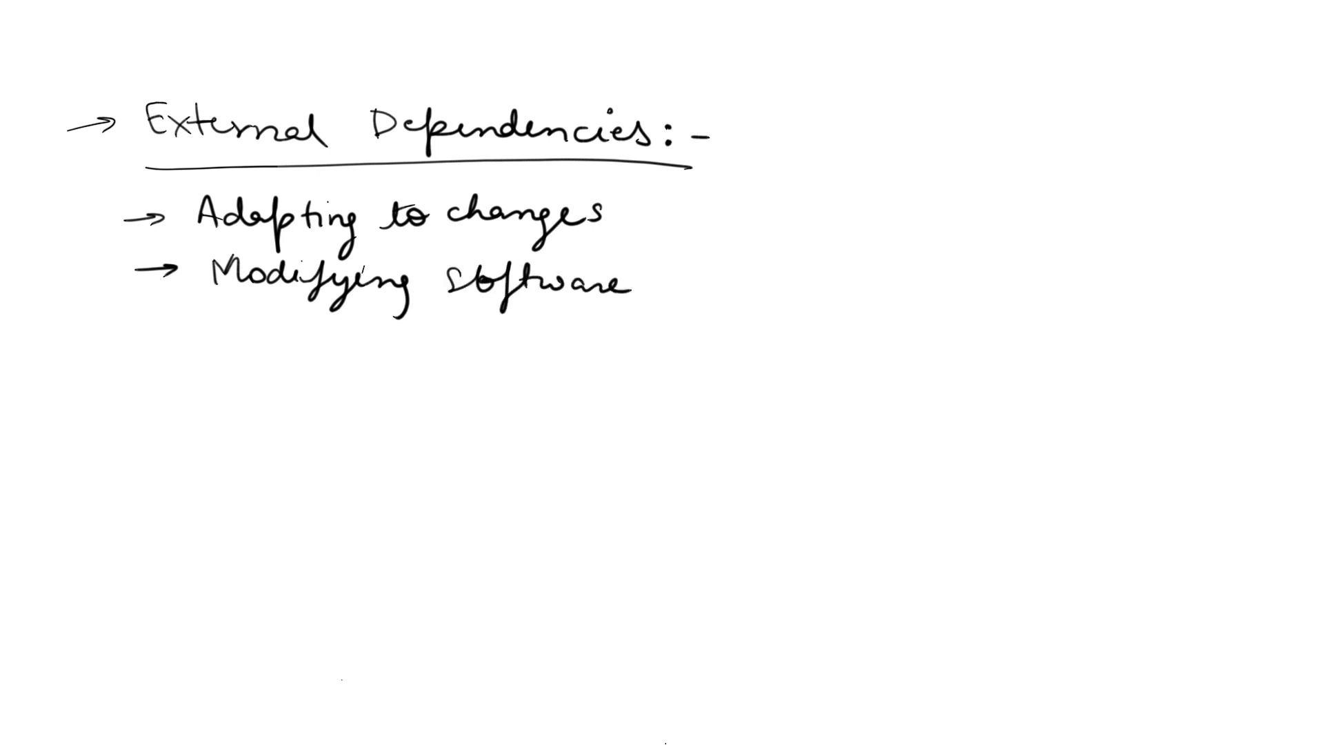